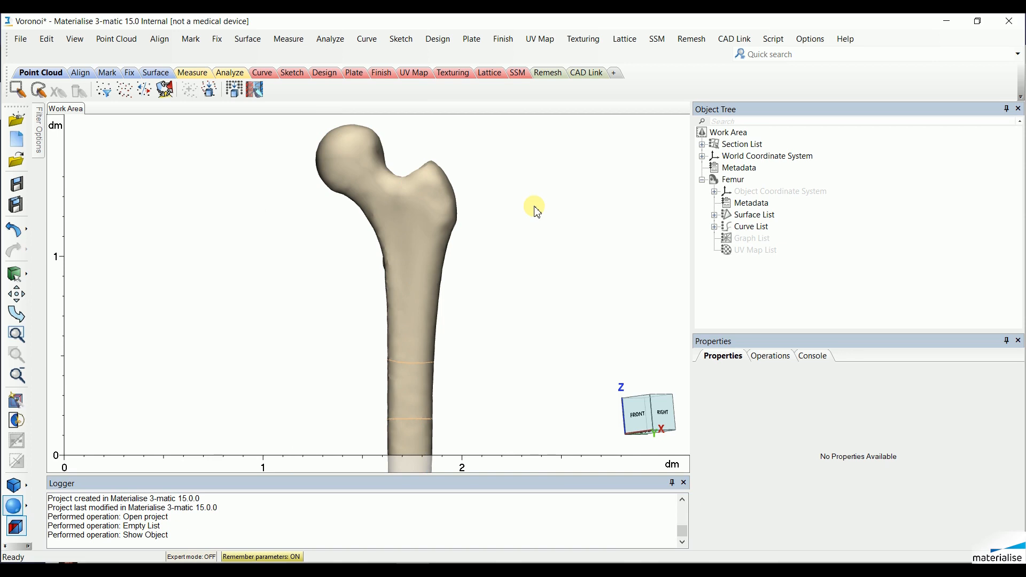
pyautogui.moveTo(624, 39)
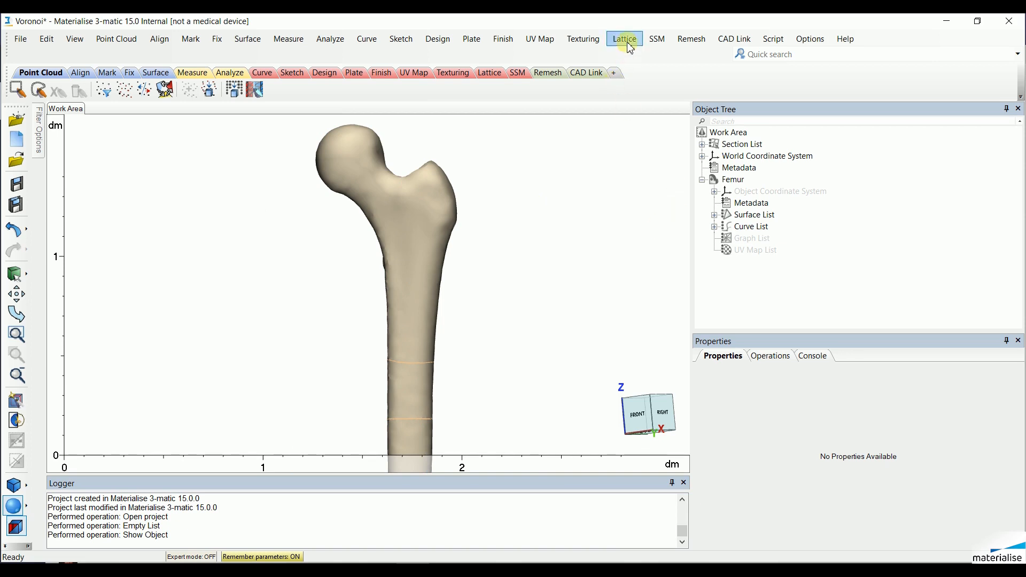
# Open the Lattice menu to show the lattice type options, including Voronoi Based Lattice.
pyautogui.click(623, 38)
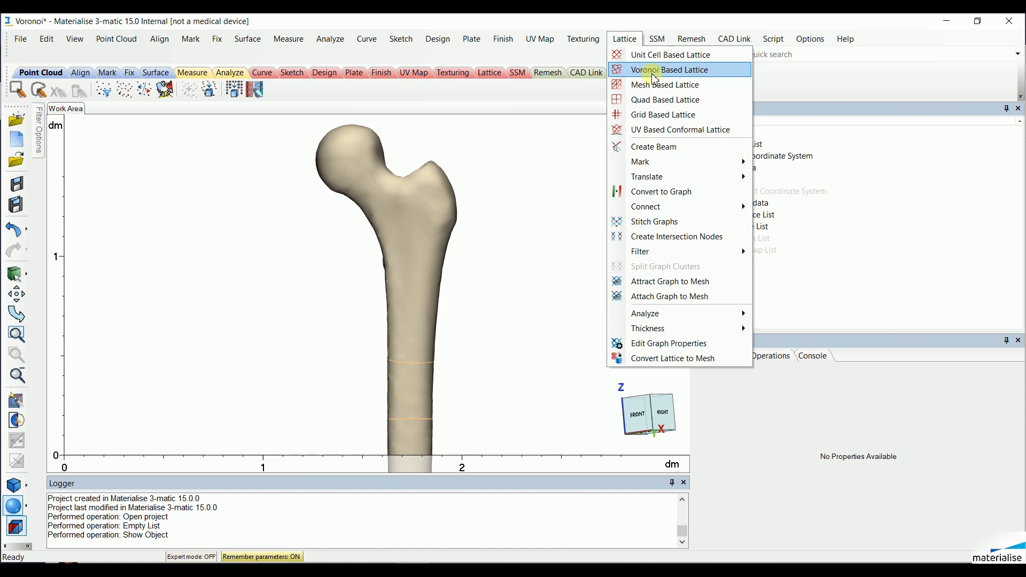
# Start a Voronoi Based Lattice with Femur as the selected entity.
pyautogui.click(669, 70)
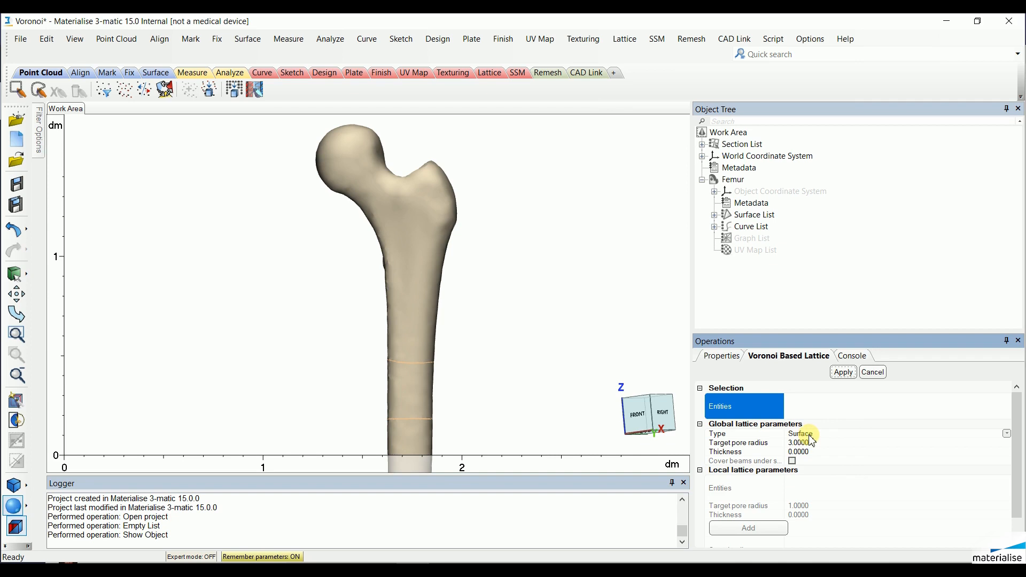
pyautogui.click(733, 179)
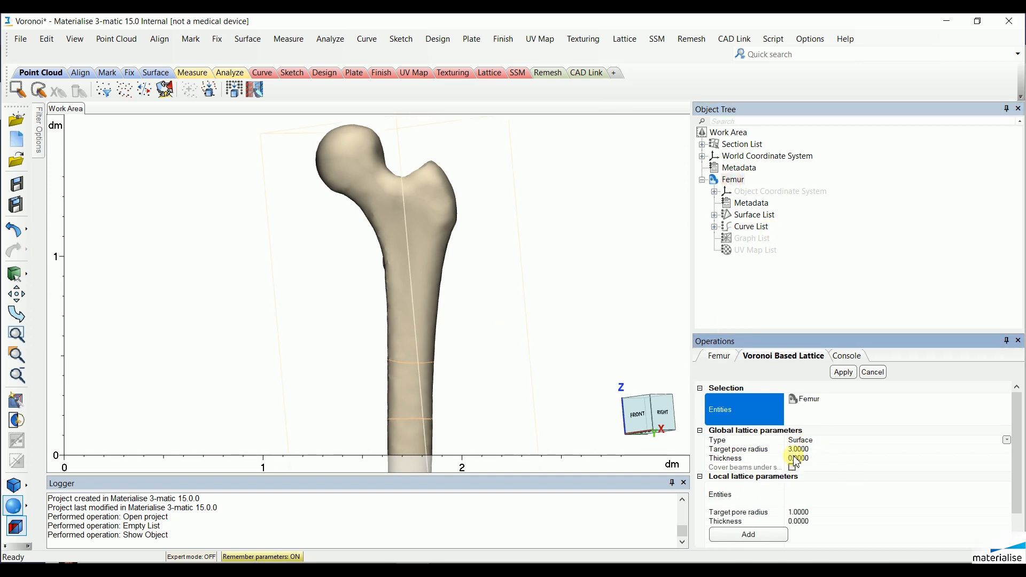
pyautogui.moveTo(789, 456)
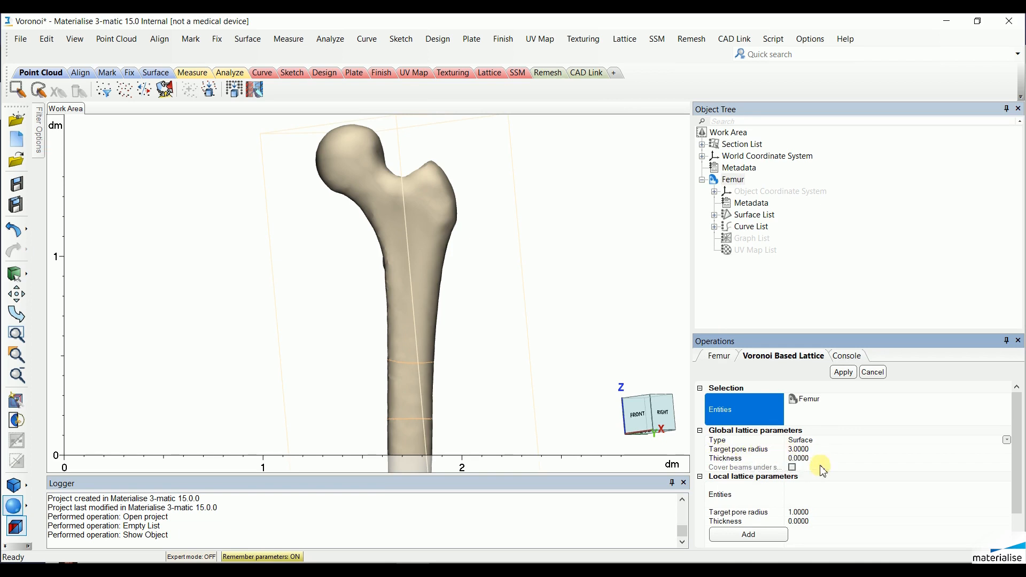
pyautogui.moveTo(511, 367)
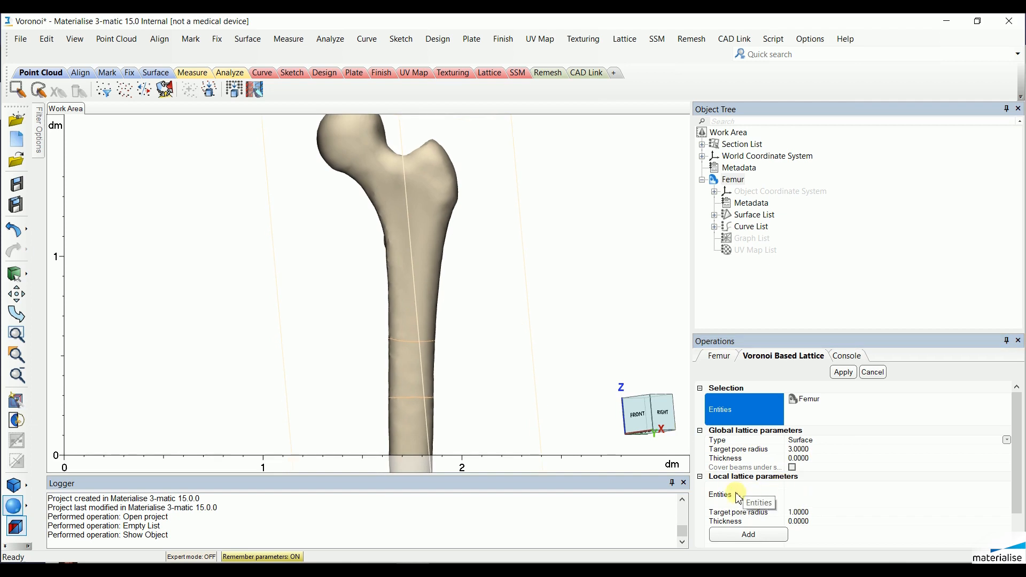
# Add the green middle shaft band as a local region, then apply the Voronoi lattice.
pyautogui.click(405, 366)
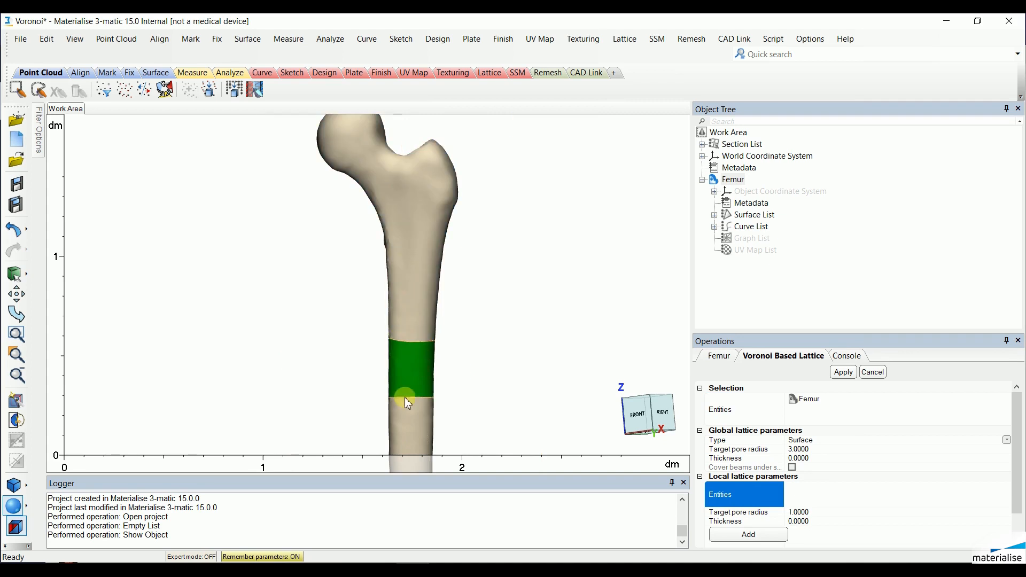
pyautogui.click(405, 398)
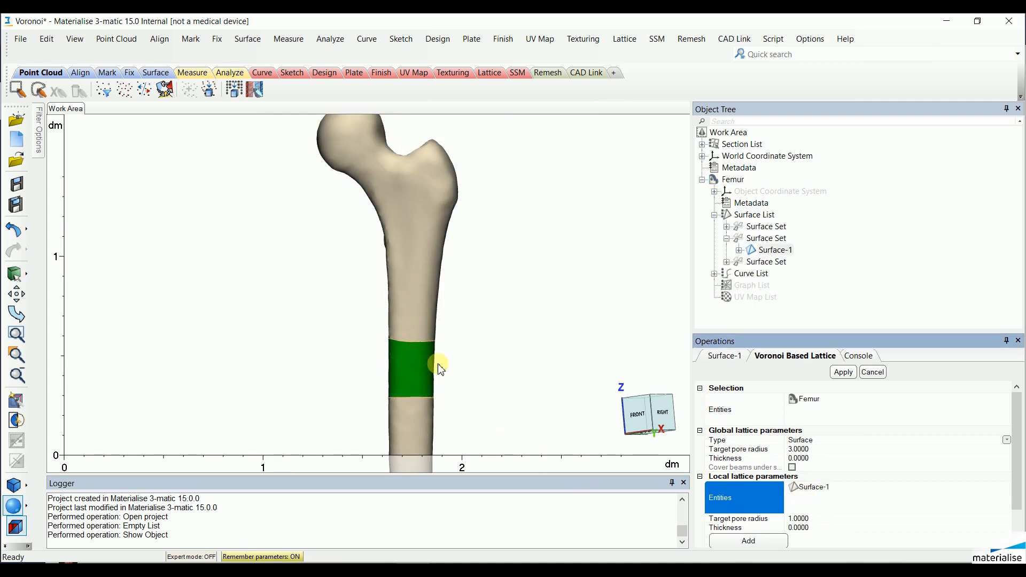
pyautogui.moveTo(785, 519)
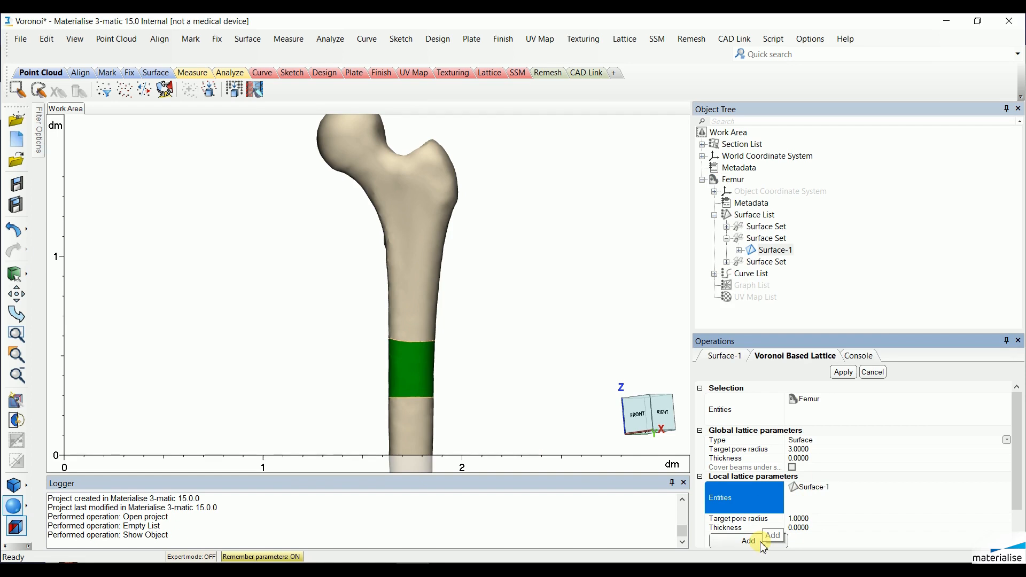
pyautogui.click(747, 540)
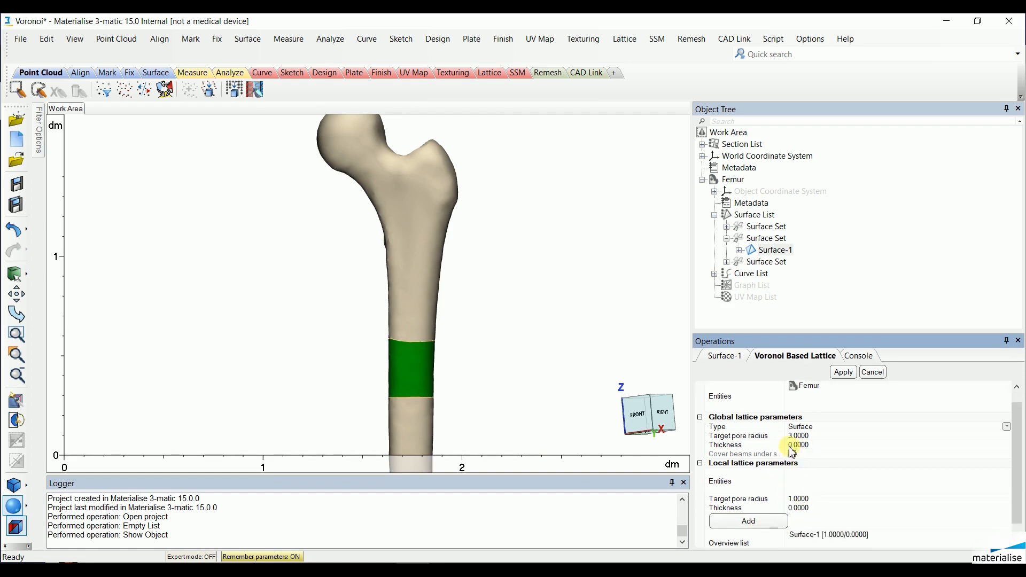
pyautogui.moveTo(740, 507)
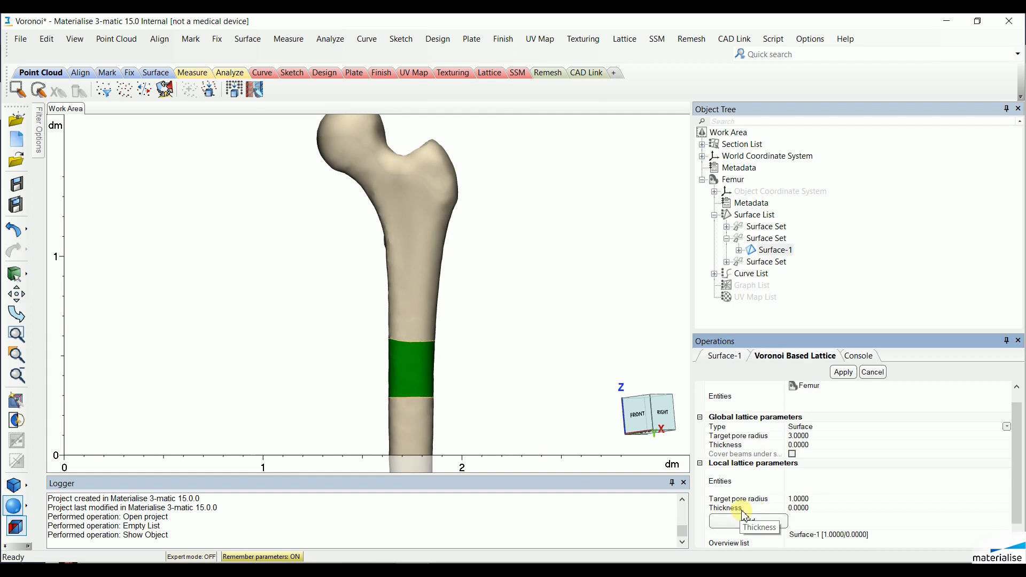
pyautogui.moveTo(775, 456)
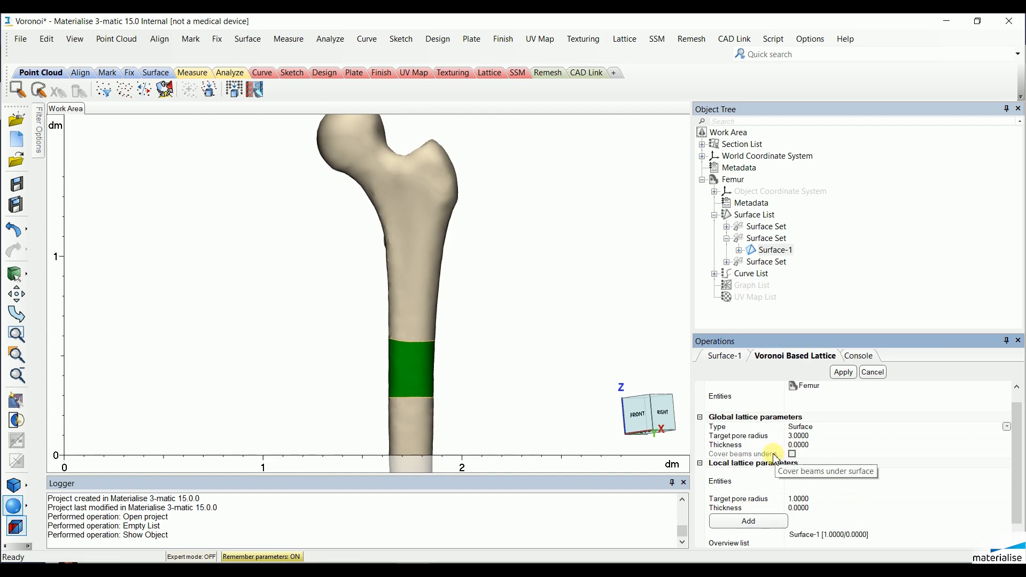
pyautogui.moveTo(841, 475)
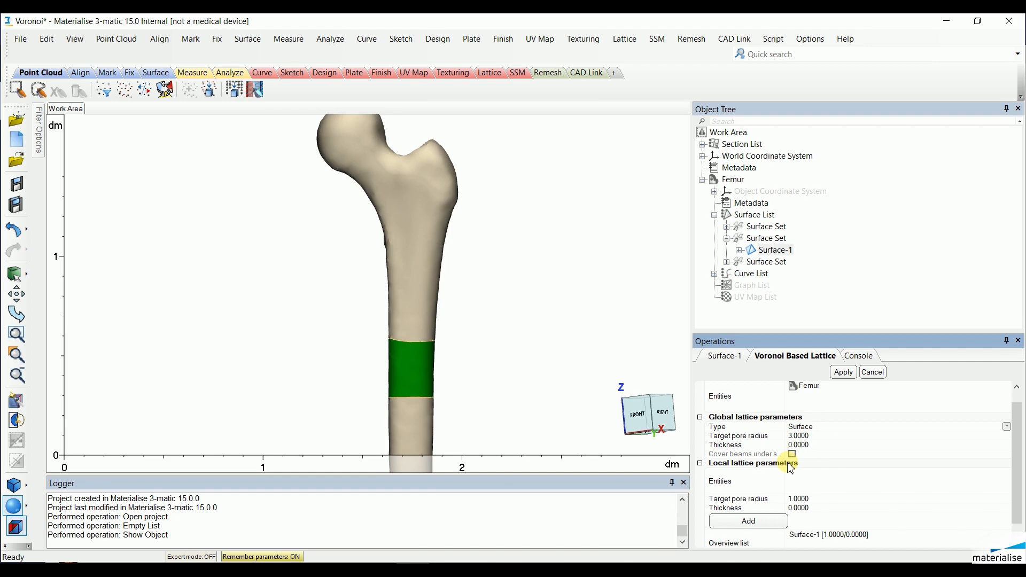
pyautogui.moveTo(848, 402)
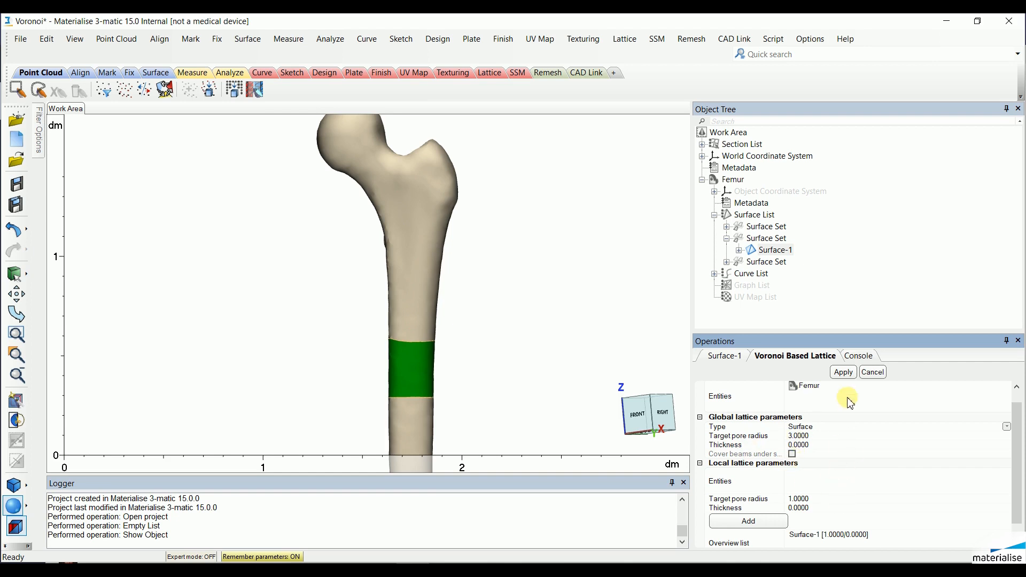
pyautogui.moveTo(543, 332)
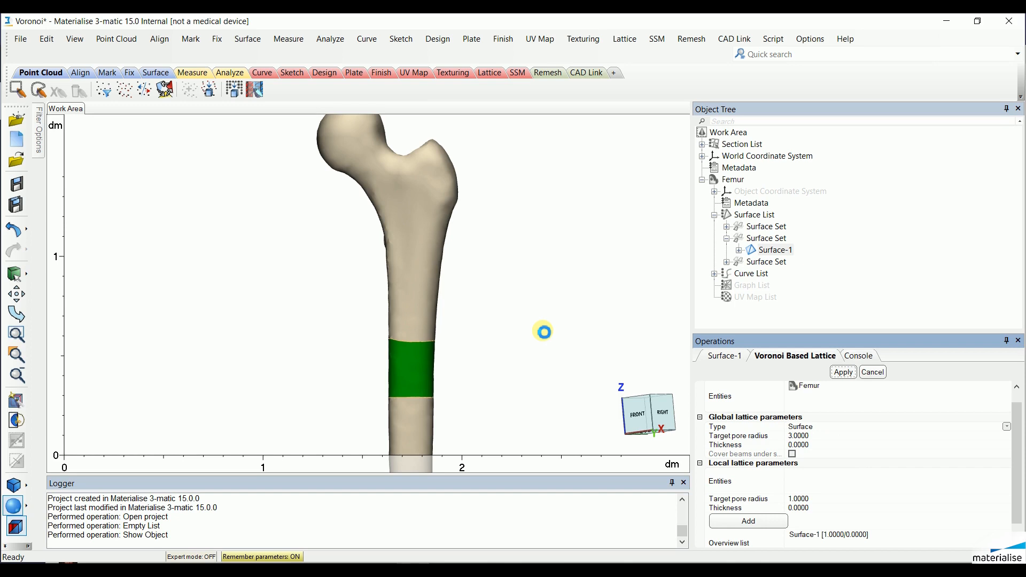
pyautogui.click(843, 372)
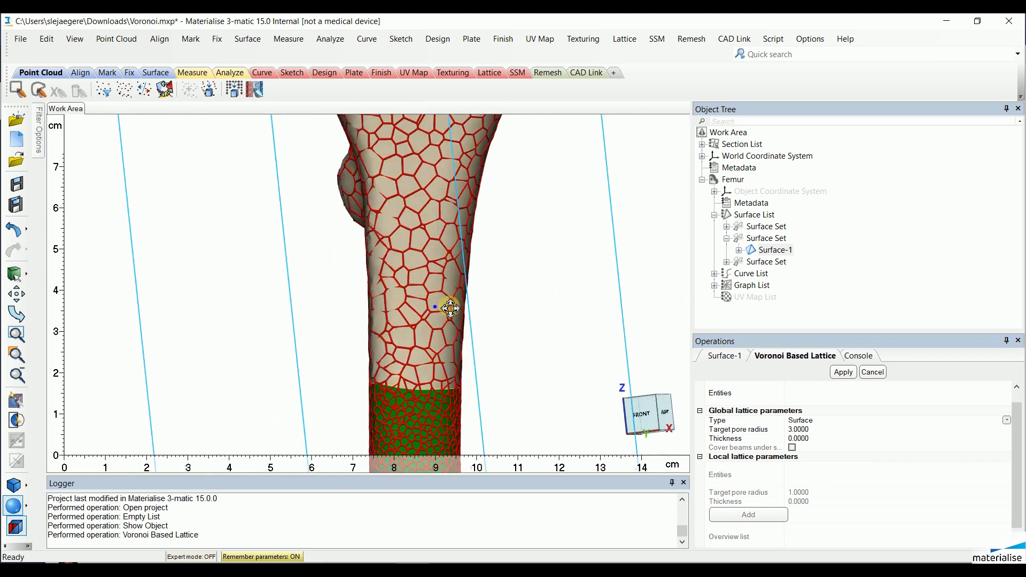
# Empty the femur's Surface List, leaving the red lattice, and zoom in on it.
pyautogui.rightClick(756, 215)
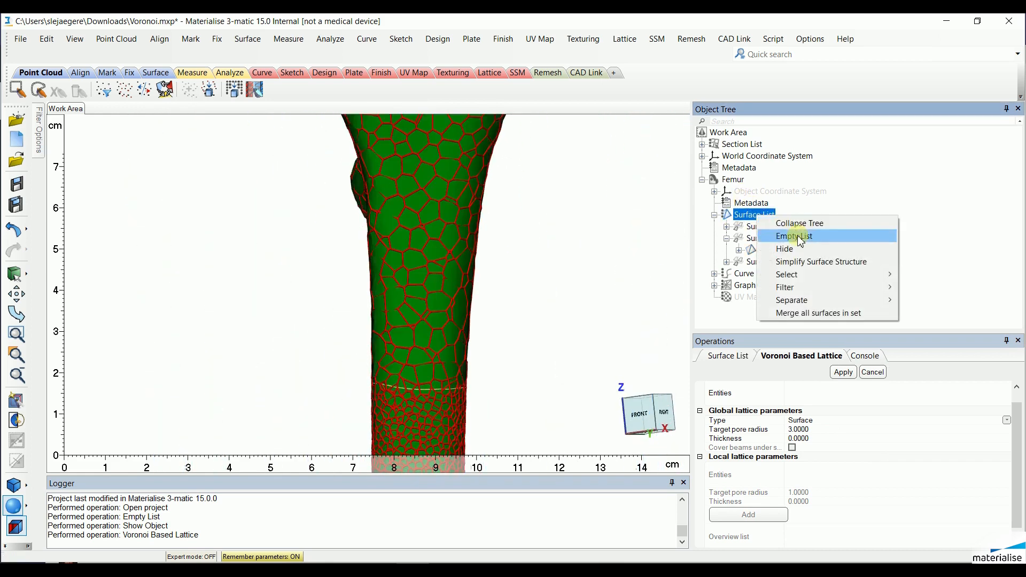
pyautogui.click(793, 236)
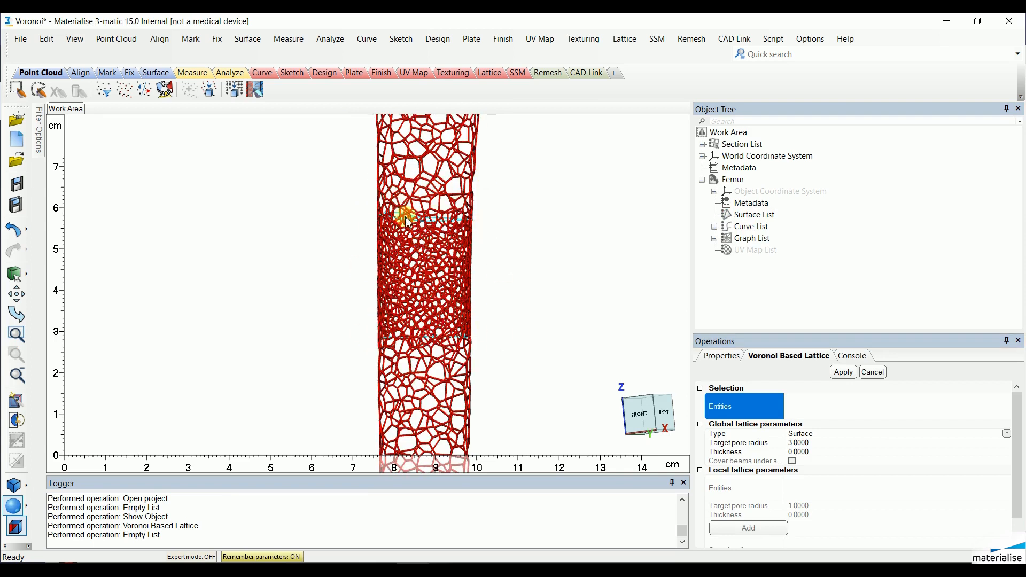
pyautogui.scroll(3)
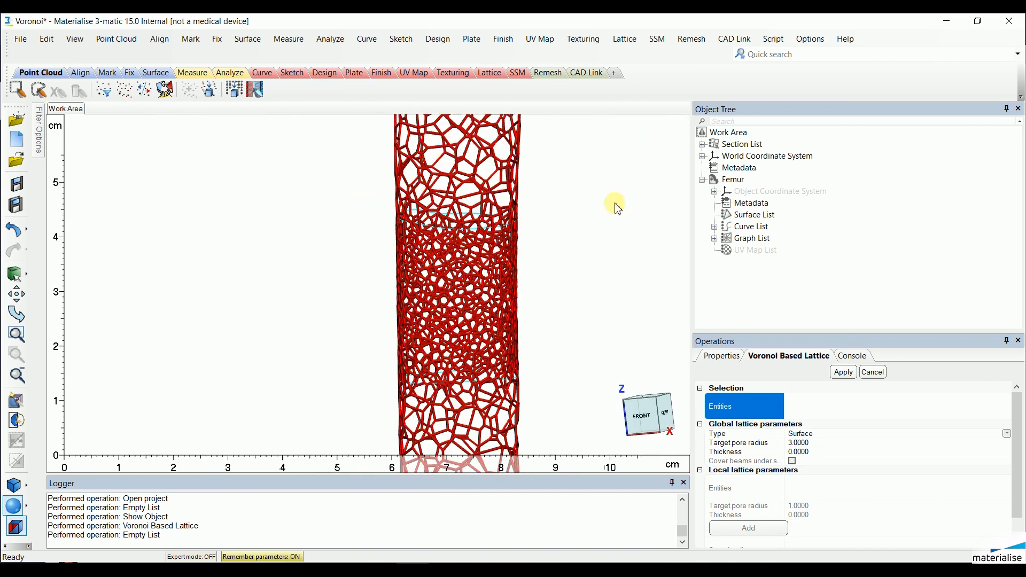
# Convert the Femur lattice to an organic mesh with 0.5 thickness.
pyautogui.click(623, 39)
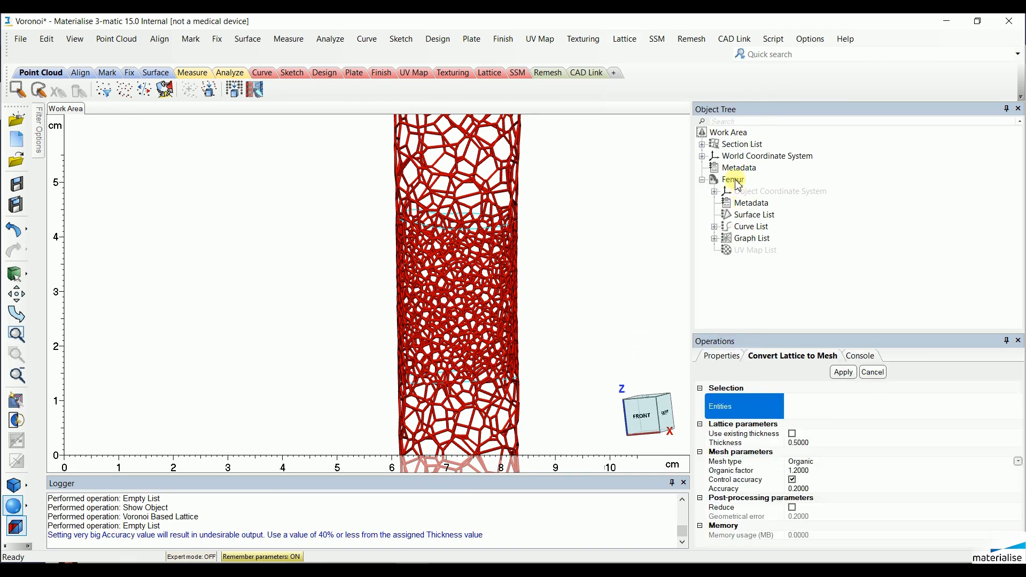
pyautogui.click(732, 179)
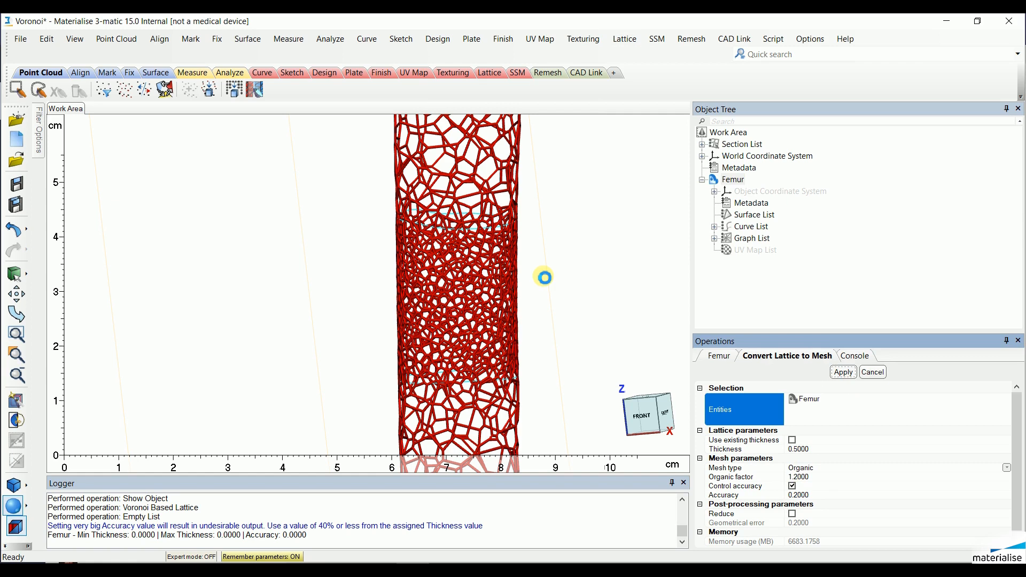
pyautogui.click(843, 372)
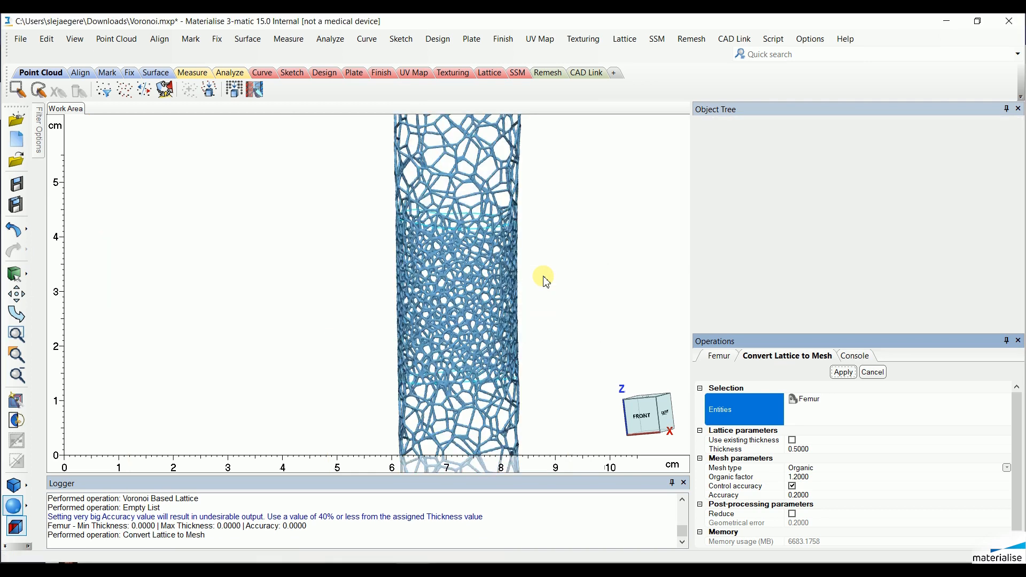
pyautogui.scroll(3)
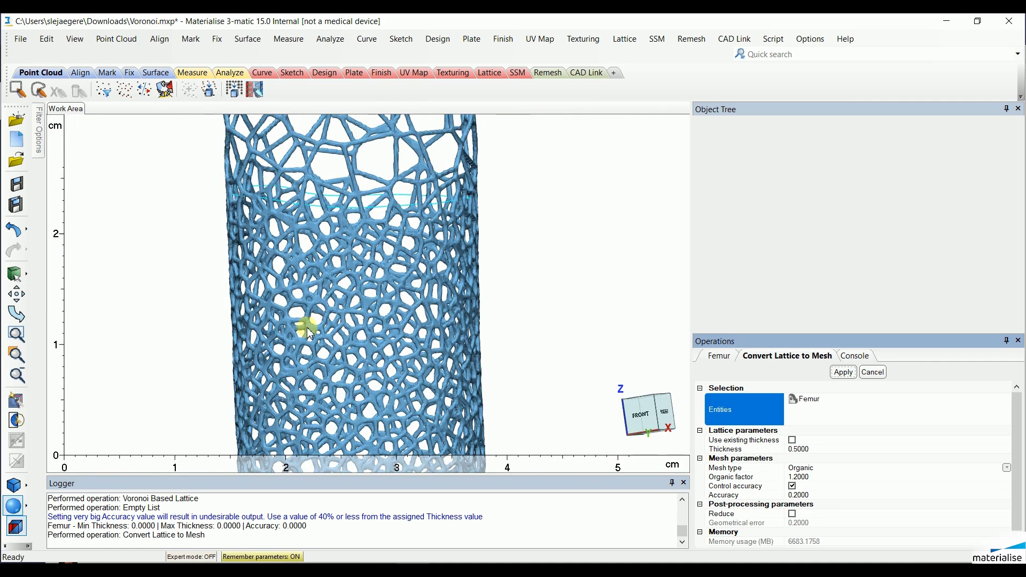
pyautogui.moveTo(445, 314)
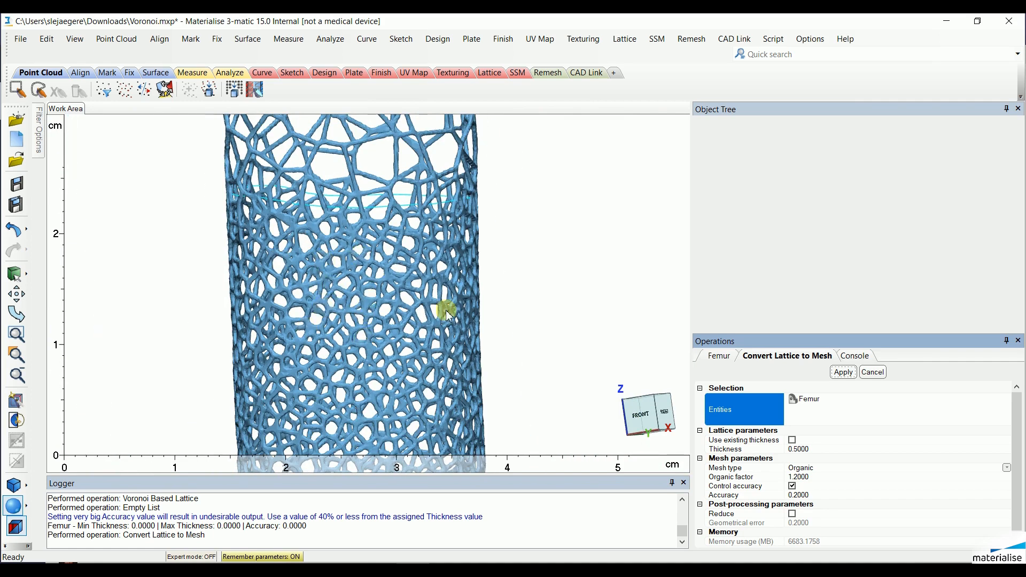